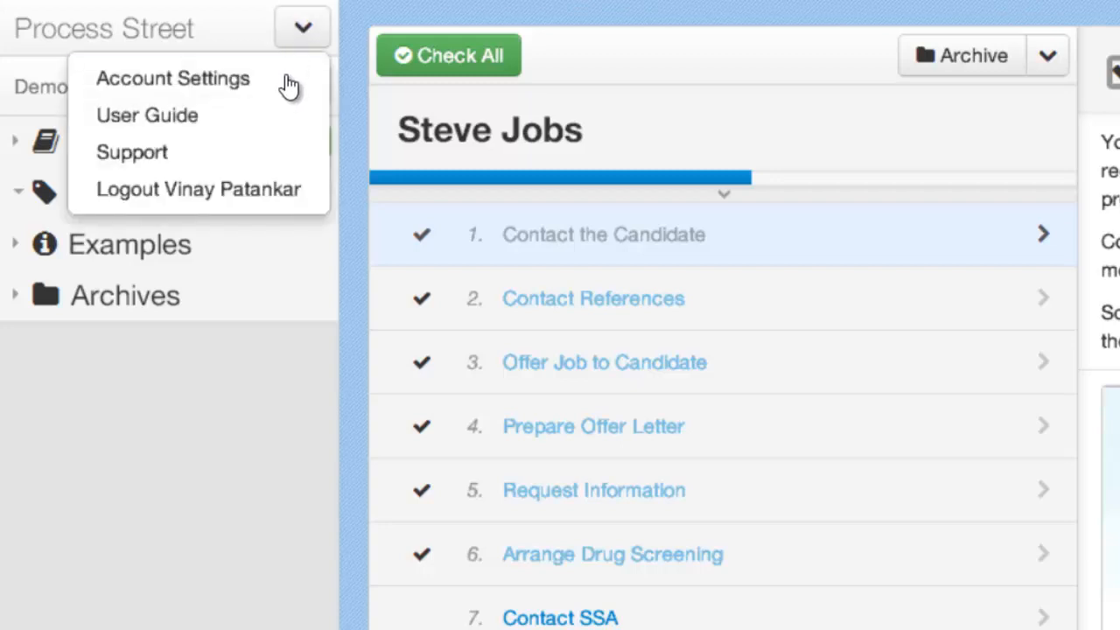
{"action": "mouse_move", "coordinate": [147, 114]}
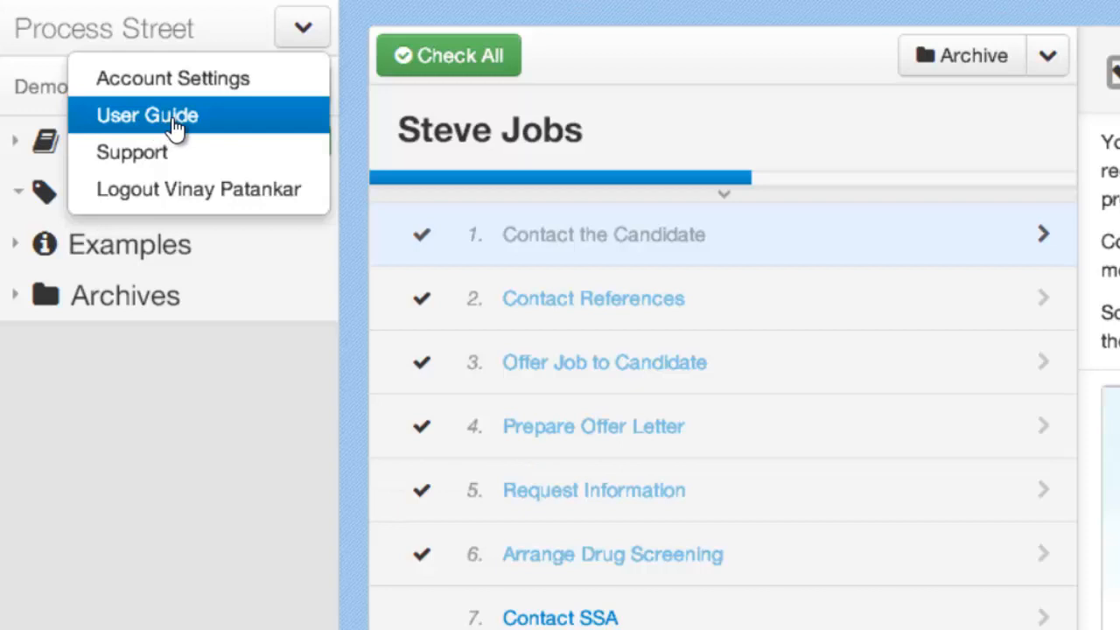
Start a new job from the Manager On-Boarding Checklist template.
{"action": "left_click", "coordinate": [301, 86]}
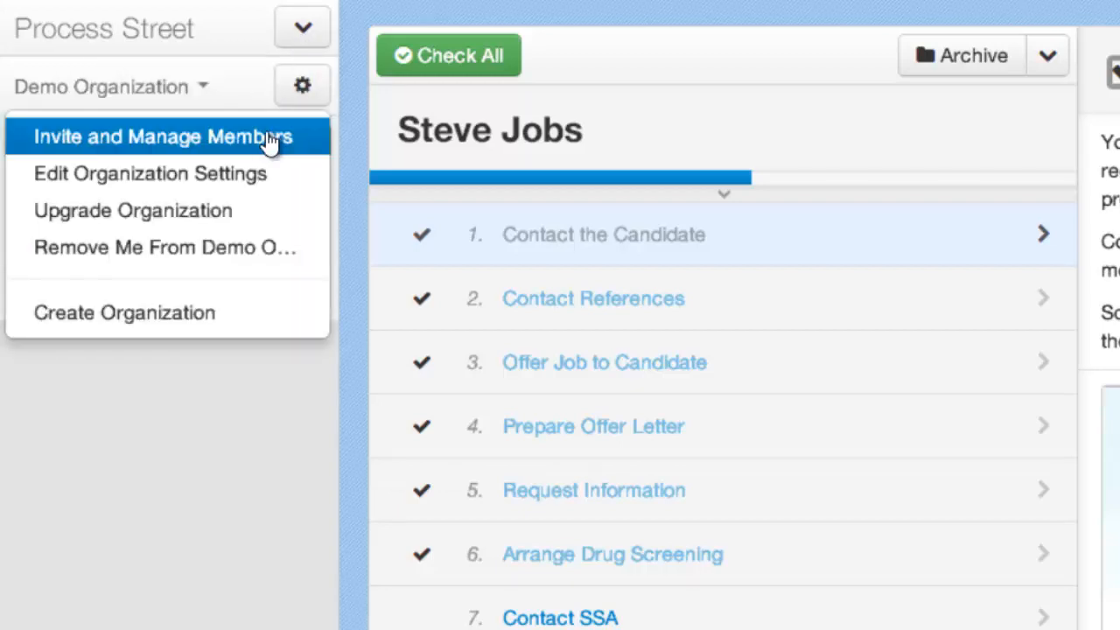
{"action": "mouse_move", "coordinate": [258, 166]}
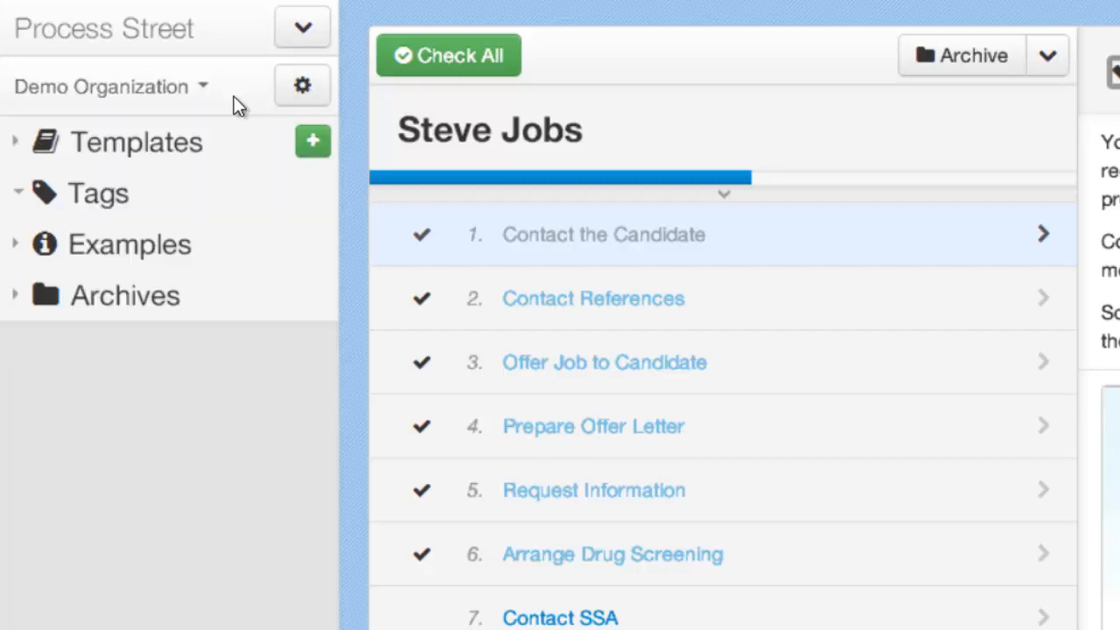
{"action": "mouse_move", "coordinate": [160, 107]}
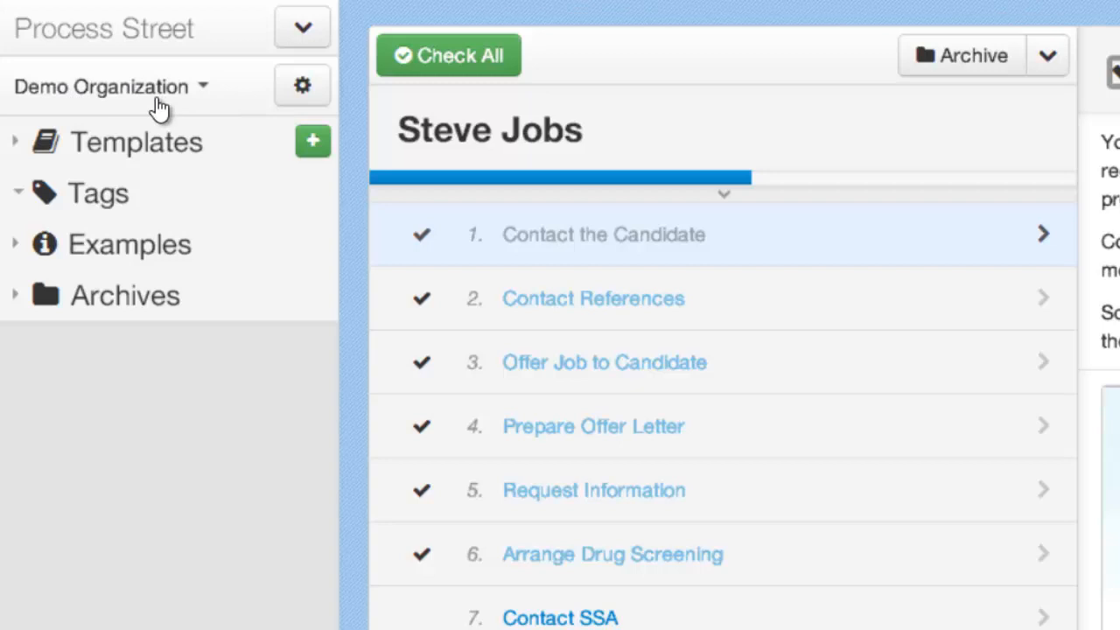
{"action": "mouse_move", "coordinate": [165, 105]}
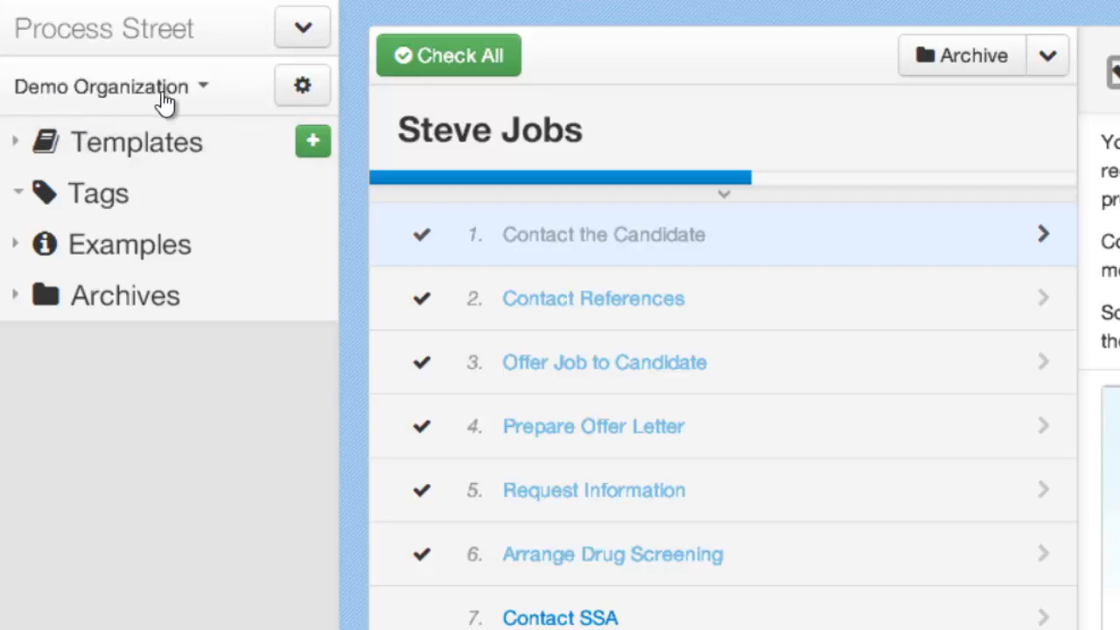
{"action": "mouse_move", "coordinate": [22, 92]}
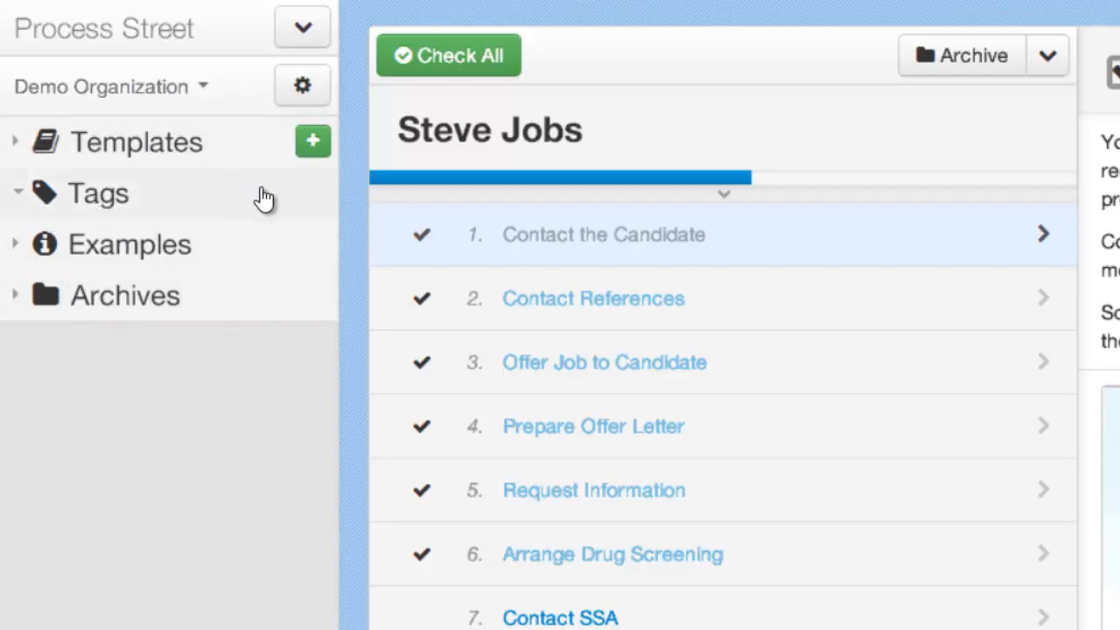
{"action": "mouse_move", "coordinate": [183, 153]}
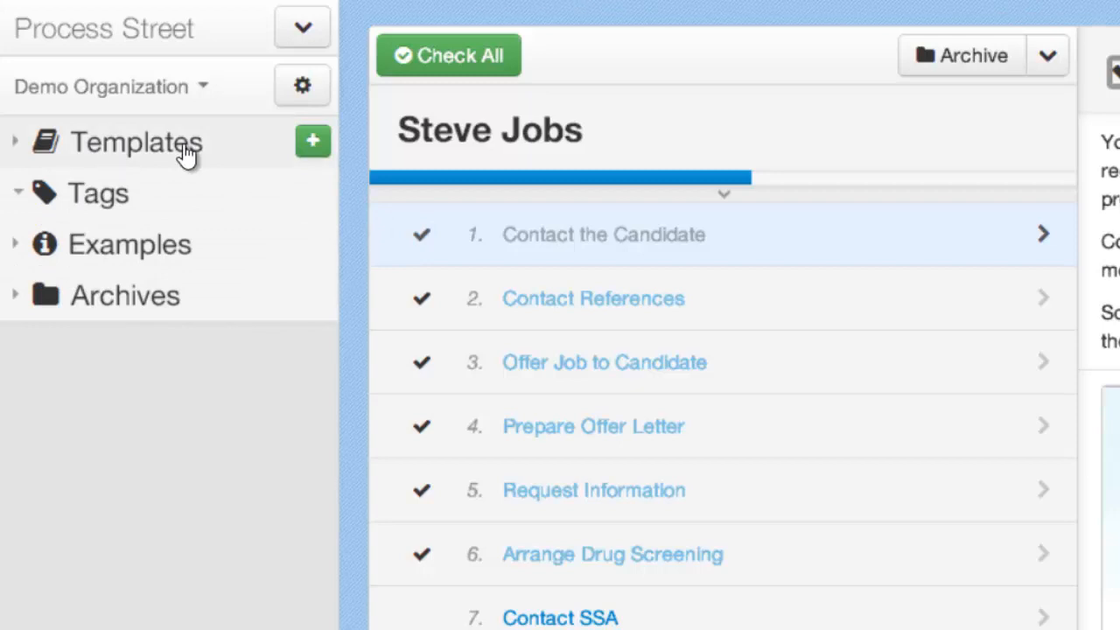
{"action": "mouse_move", "coordinate": [168, 188]}
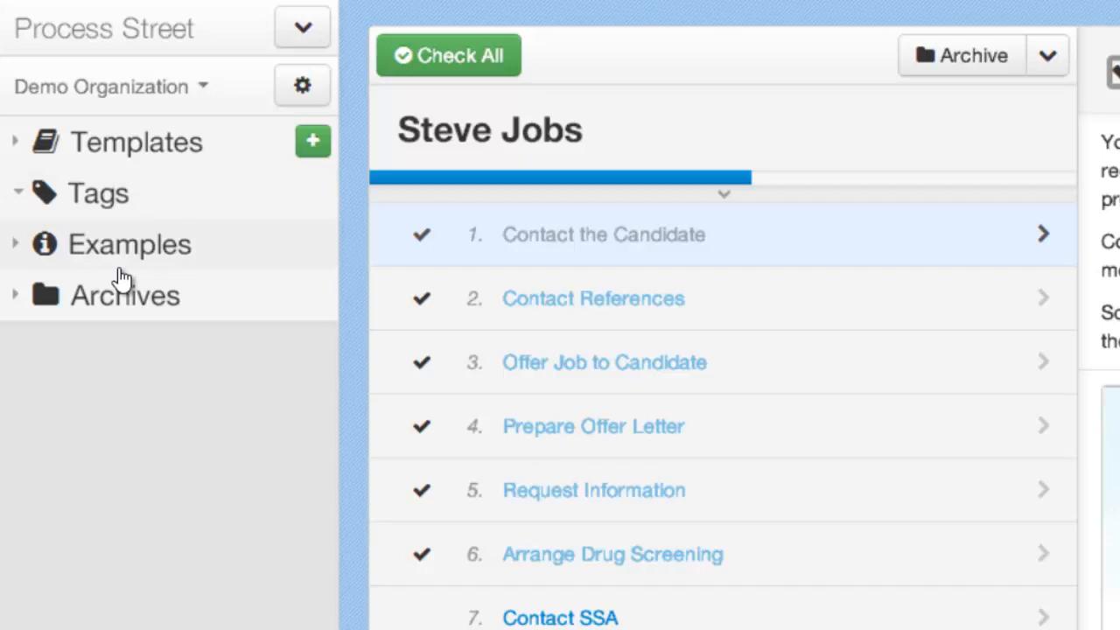
{"action": "mouse_move", "coordinate": [122, 289]}
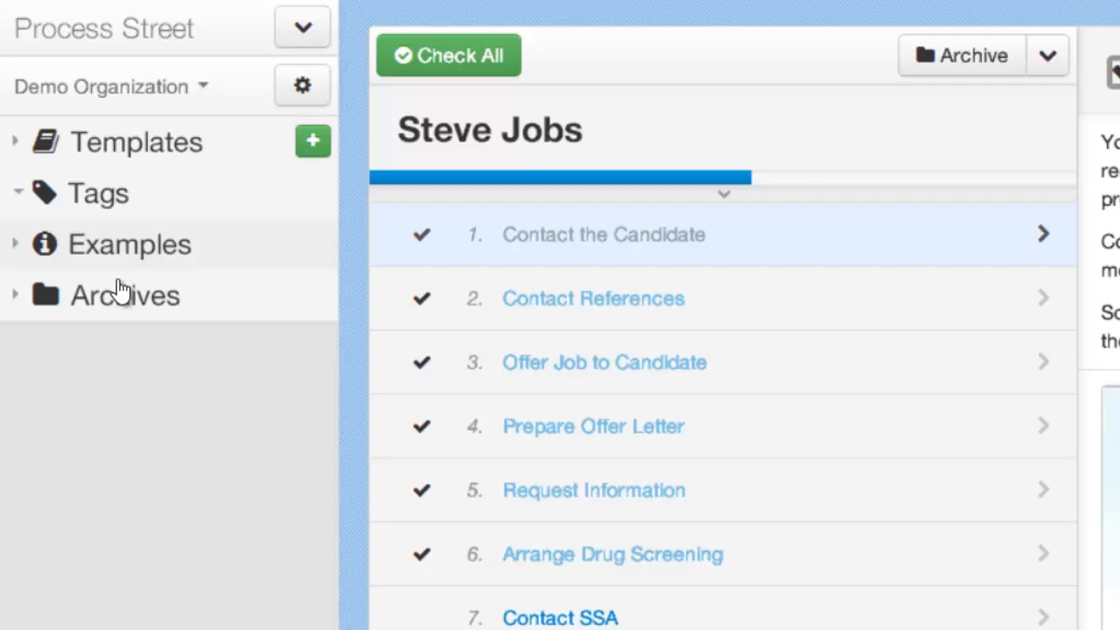
{"action": "mouse_move", "coordinate": [125, 310]}
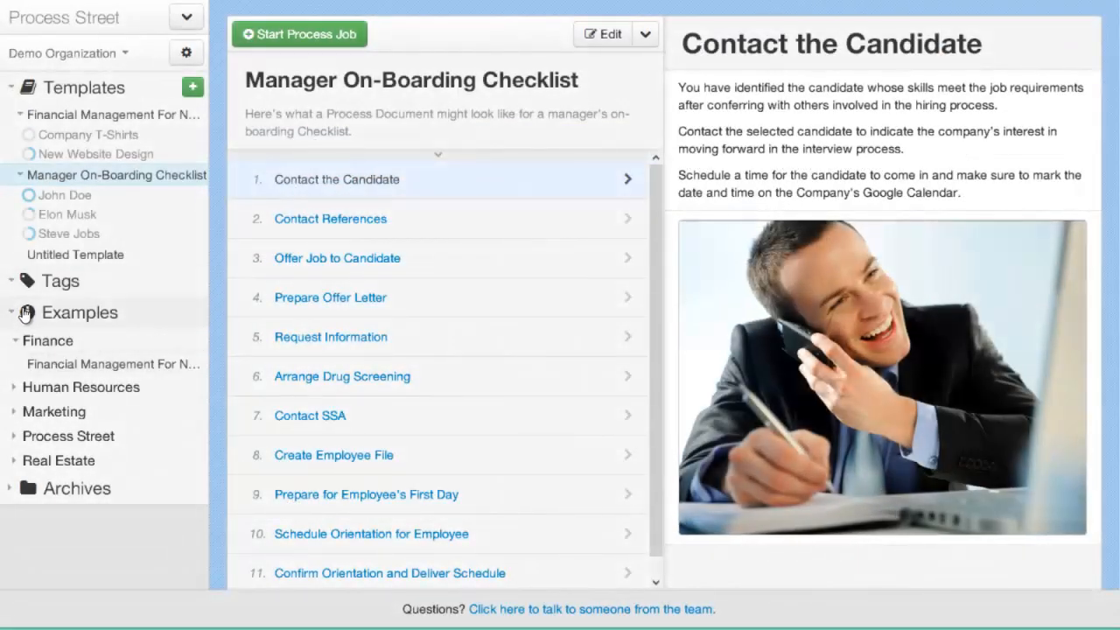
{"action": "mouse_move", "coordinate": [23, 317]}
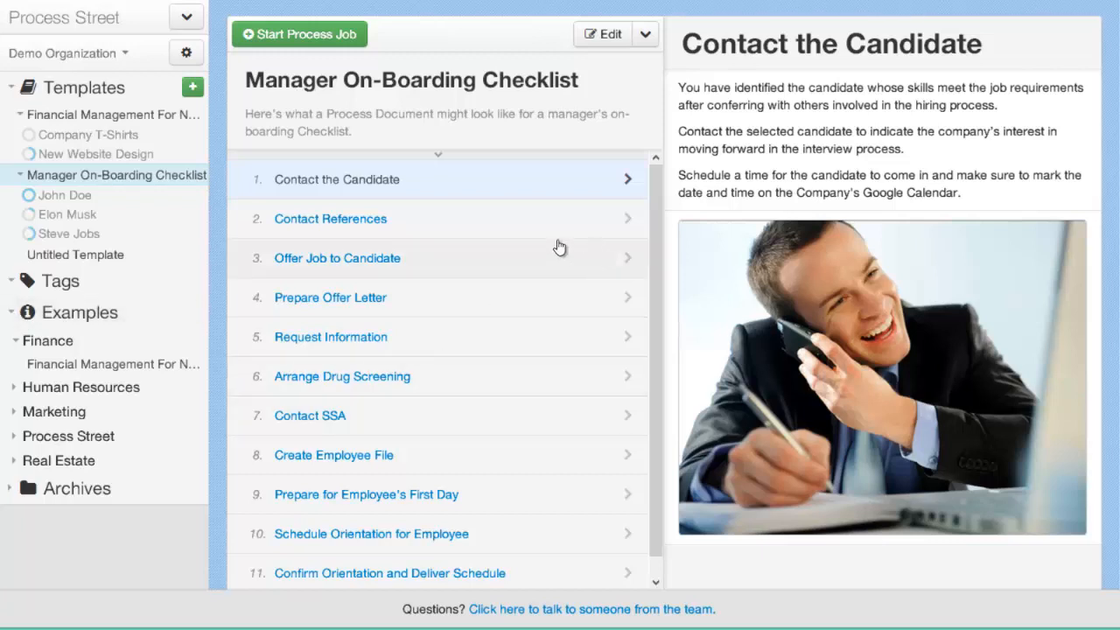
{"action": "mouse_move", "coordinate": [443, 216]}
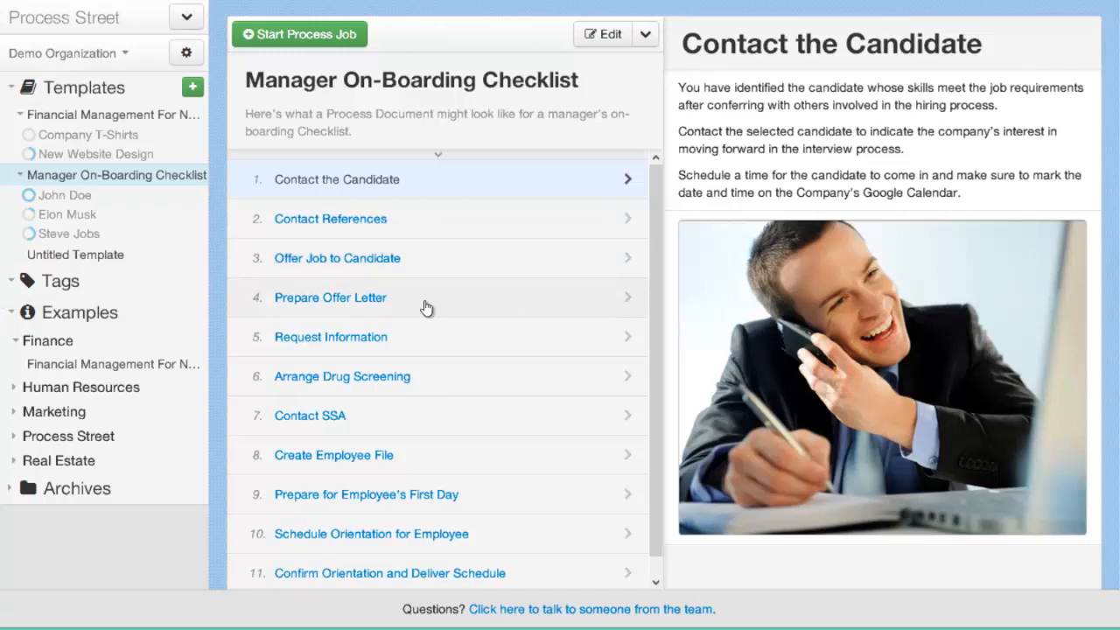
{"action": "mouse_move", "coordinate": [418, 350]}
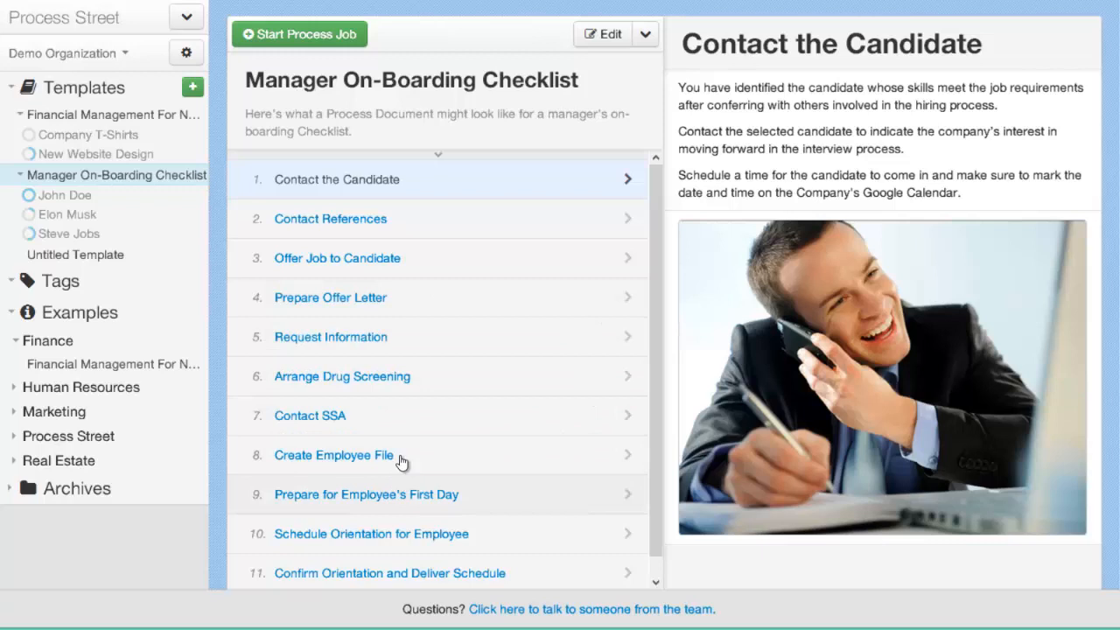
{"action": "mouse_move", "coordinate": [424, 324]}
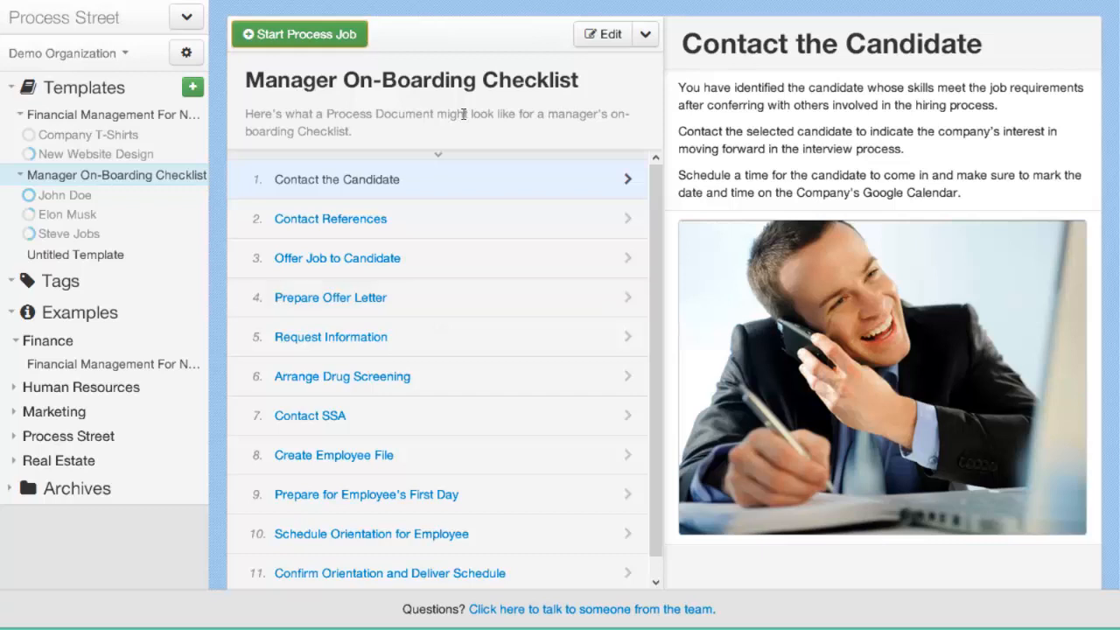
{"action": "left_click", "coordinate": [299, 33]}
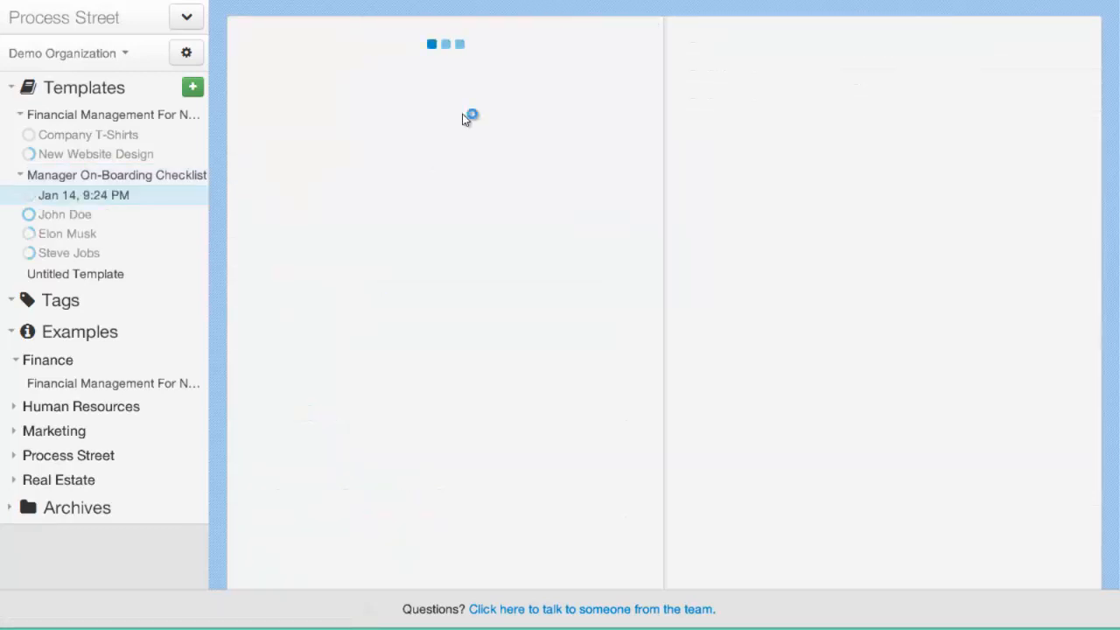
Open the new Jan 14, 9:24 PM job and rename it 'Bill Gates'.
{"action": "left_click", "coordinate": [84, 194]}
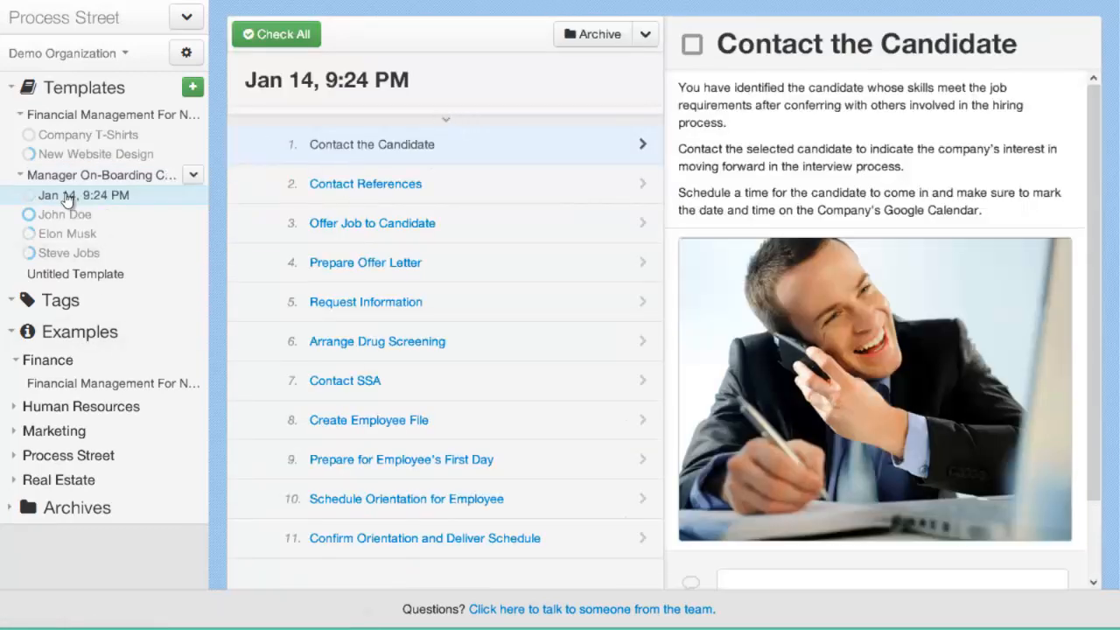
{"action": "left_click", "coordinate": [327, 80]}
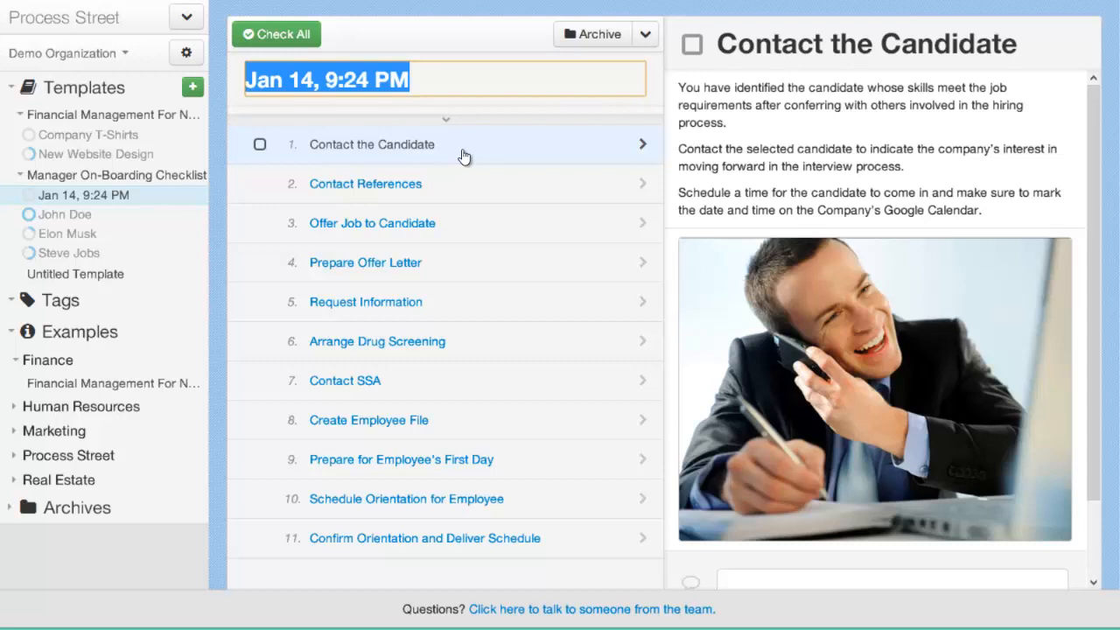
{"action": "type", "text": "Bill Gates"}
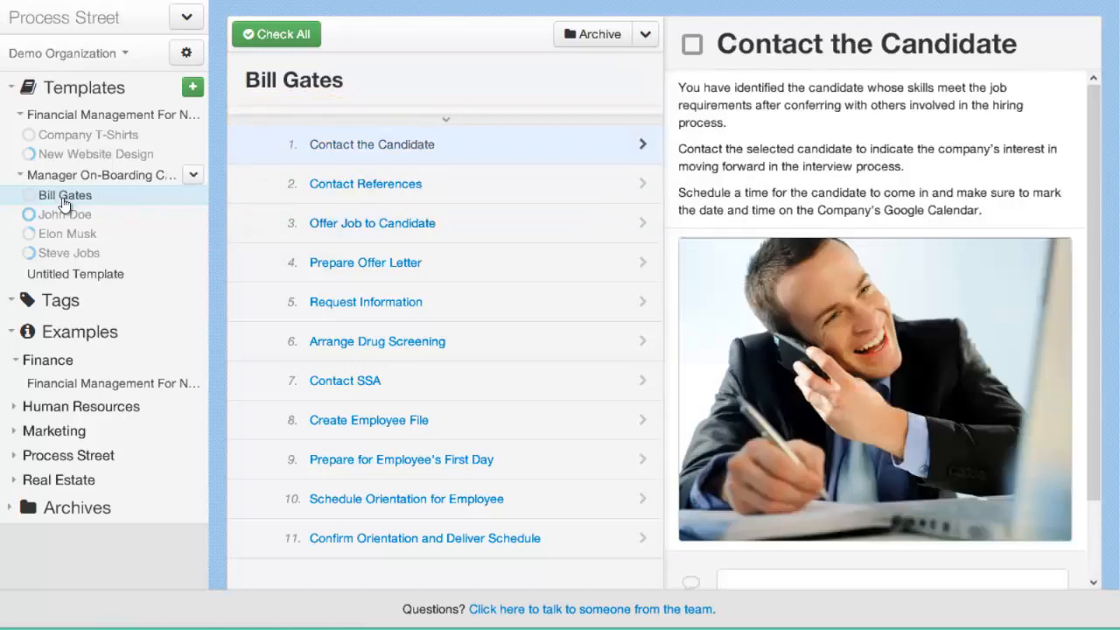
{"action": "mouse_move", "coordinate": [383, 171]}
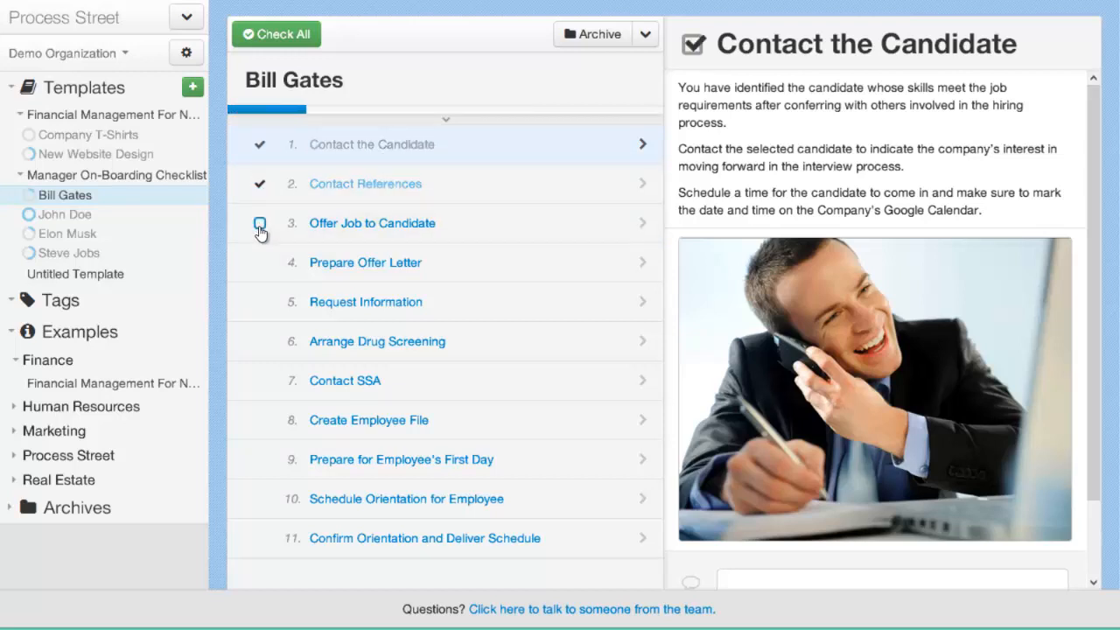
View the Contact the Candidate and Contact References step details in the Bill Gates job.
{"action": "left_click", "coordinate": [260, 183]}
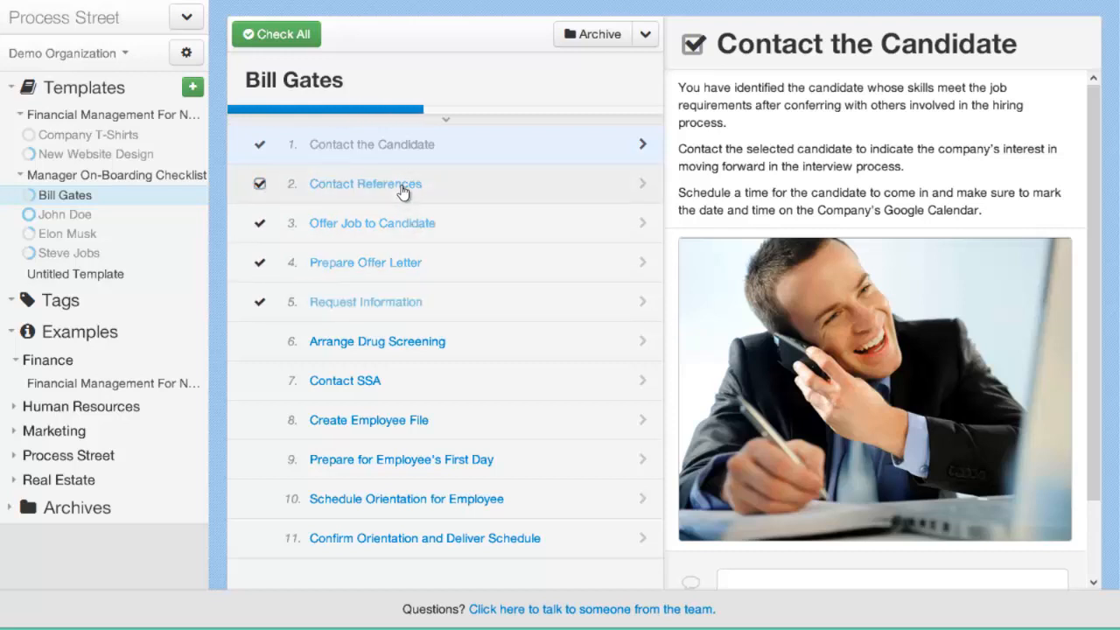
{"action": "left_click", "coordinate": [365, 184]}
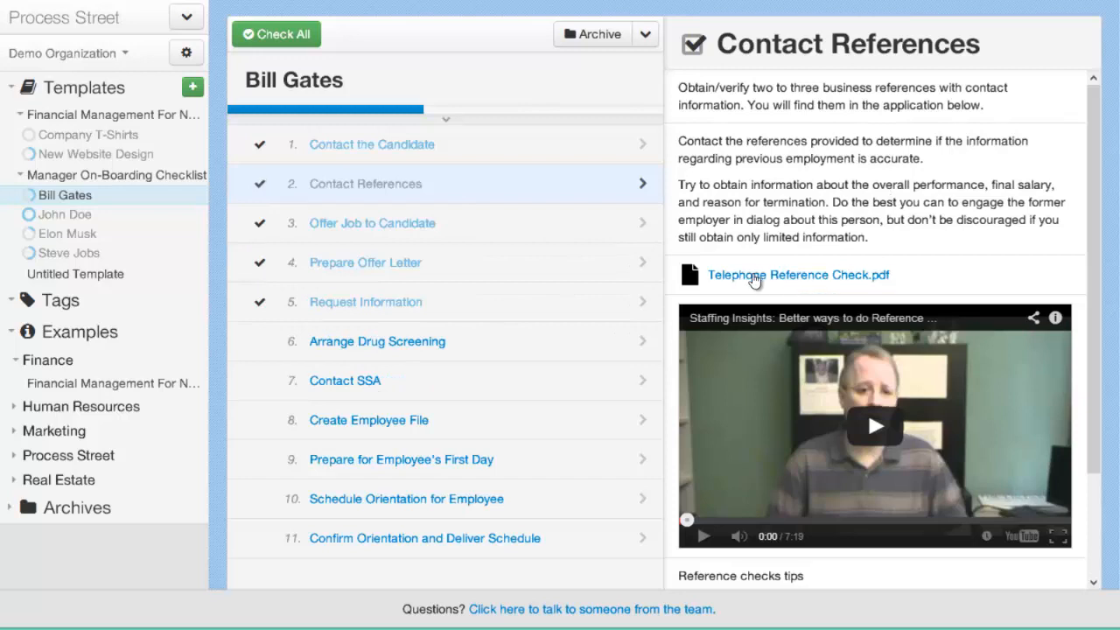
{"action": "scroll", "scroll_direction": "down", "scroll_amount": 3}
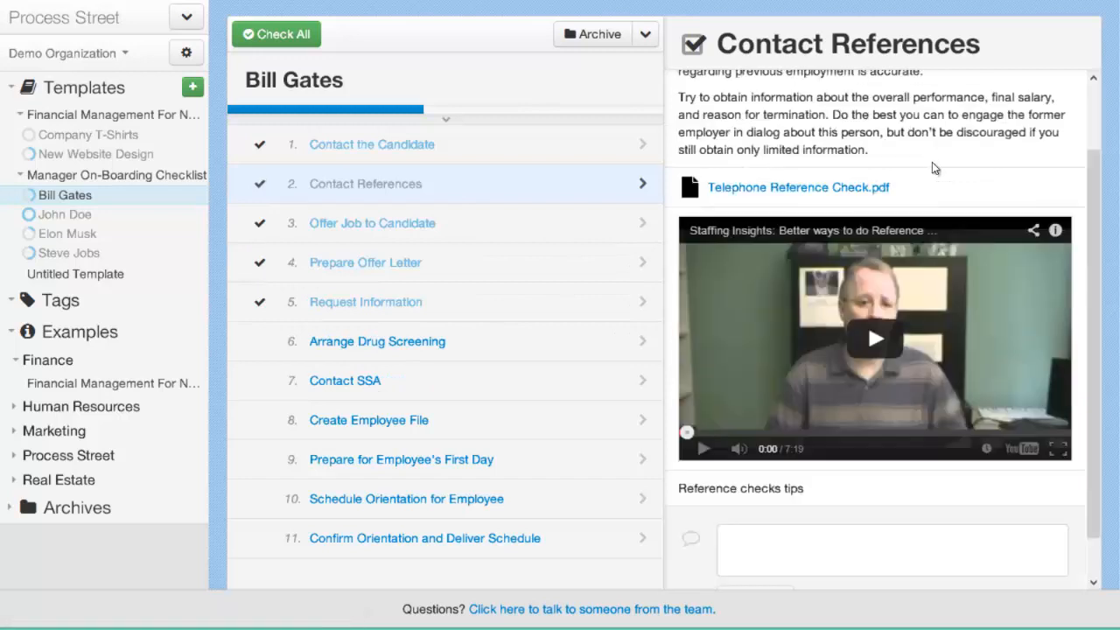
{"action": "mouse_move", "coordinate": [875, 340]}
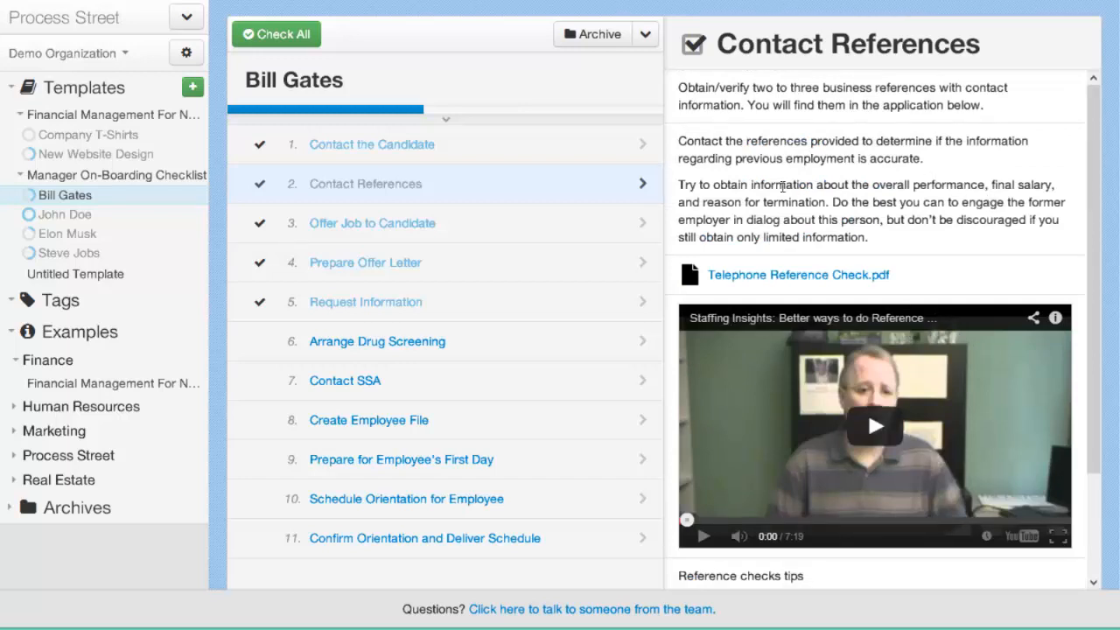
{"action": "left_click", "coordinate": [259, 223]}
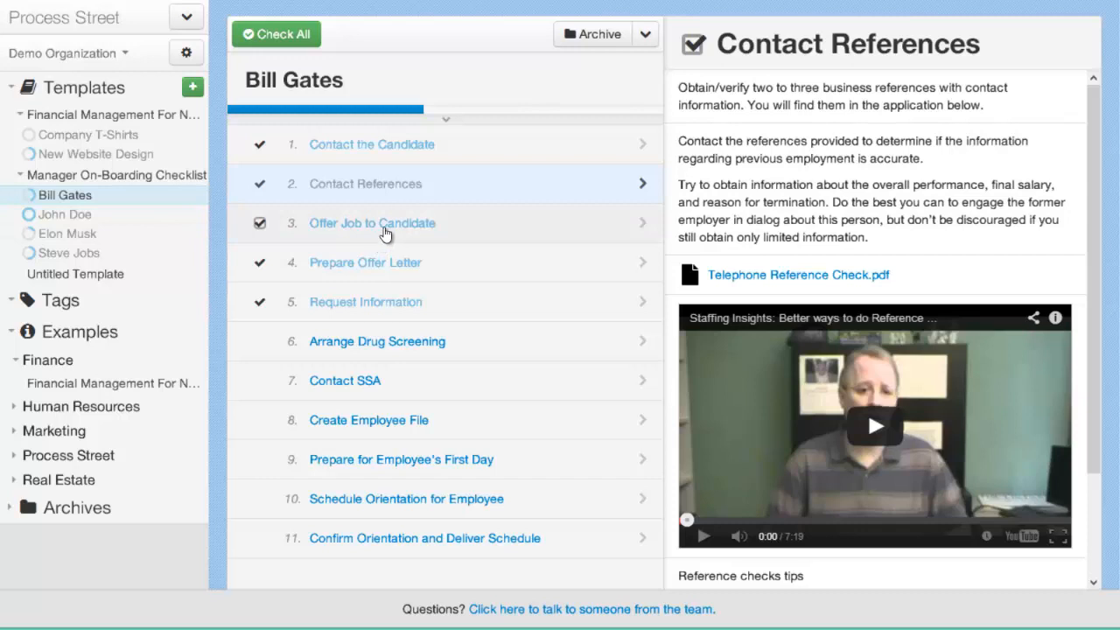
{"action": "mouse_move", "coordinate": [420, 208]}
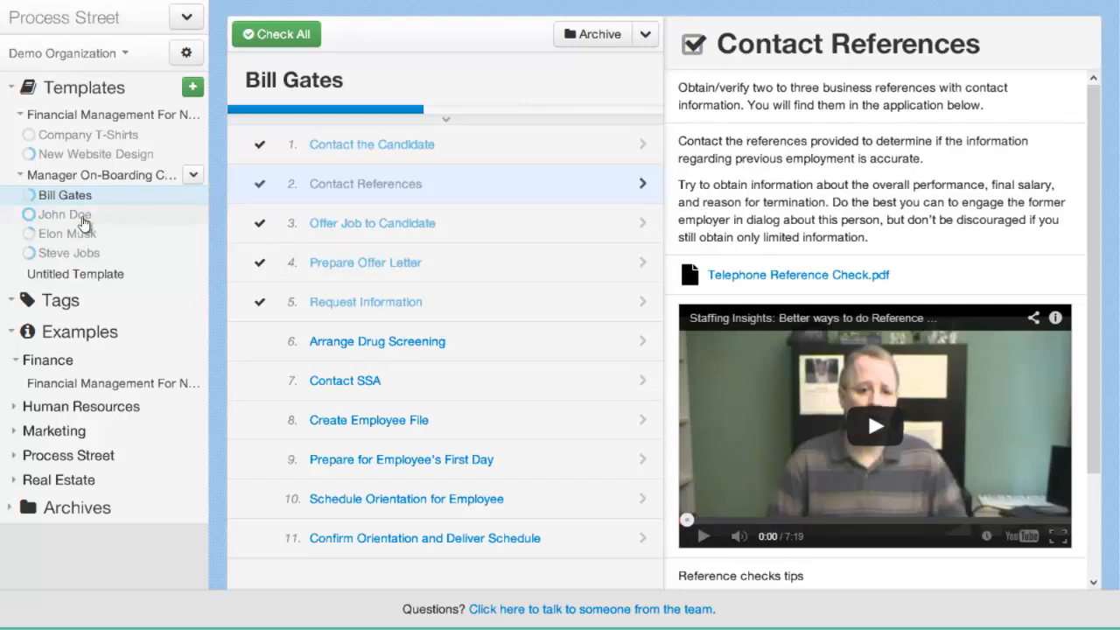
{"action": "mouse_move", "coordinate": [116, 238]}
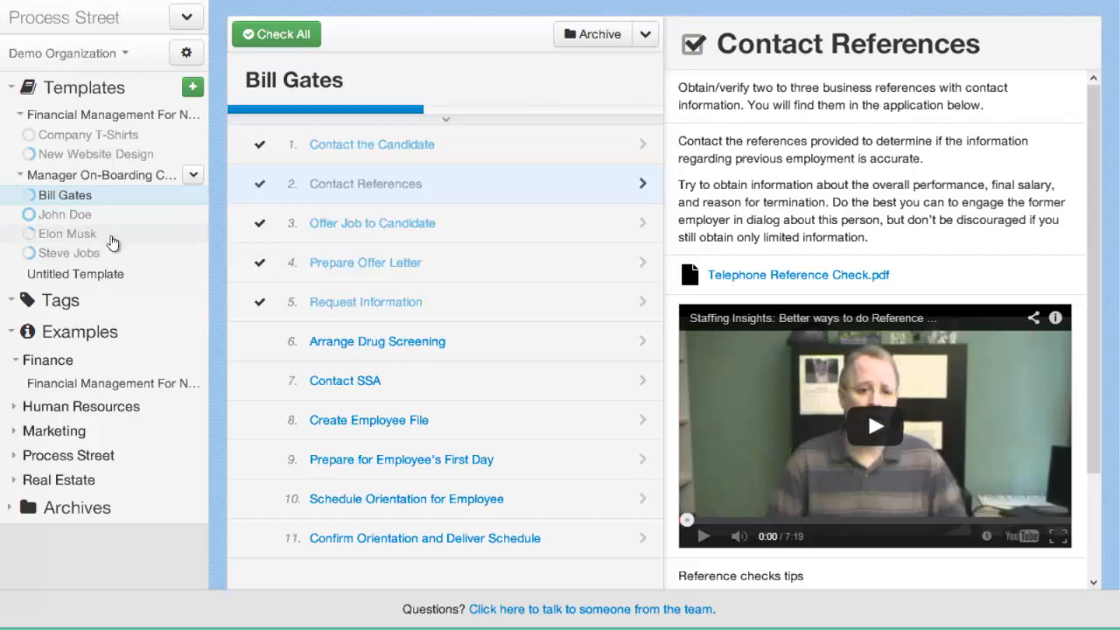
{"action": "mouse_move", "coordinate": [114, 236]}
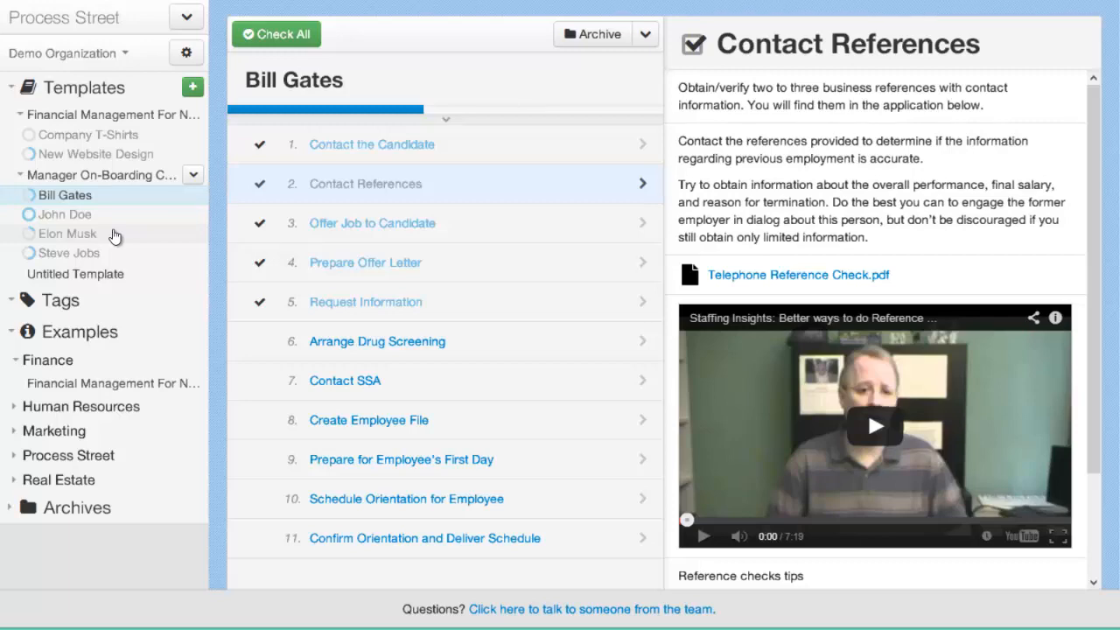
Open the Process Street User Guide and step through Demo Video, Getting Around and Creating a Process Template.
{"action": "left_click", "coordinate": [187, 17]}
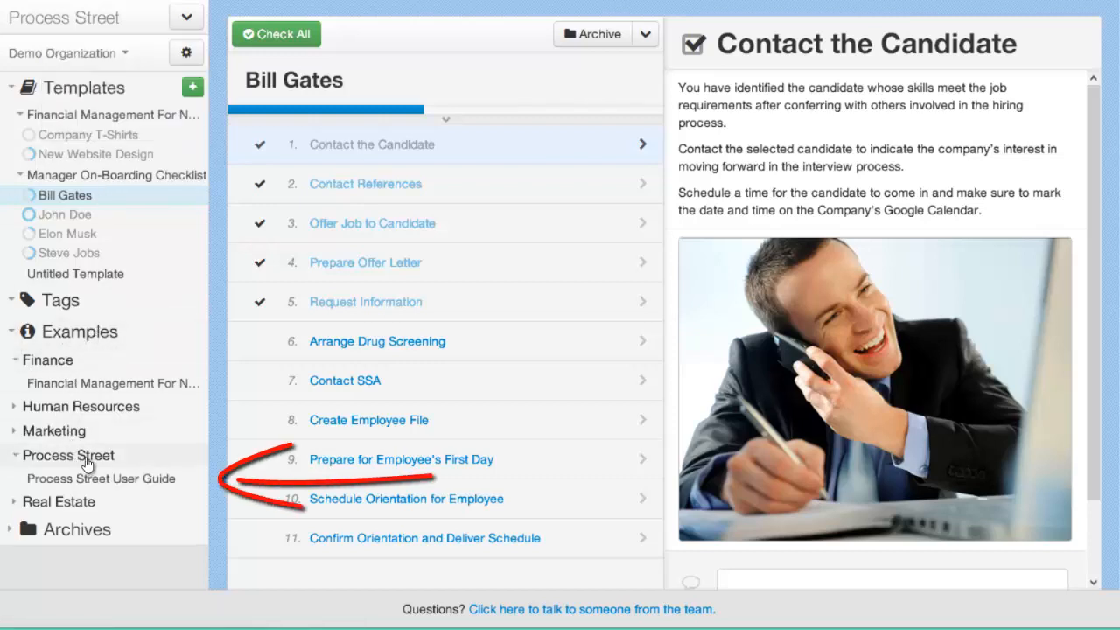
{"action": "left_click", "coordinate": [101, 478]}
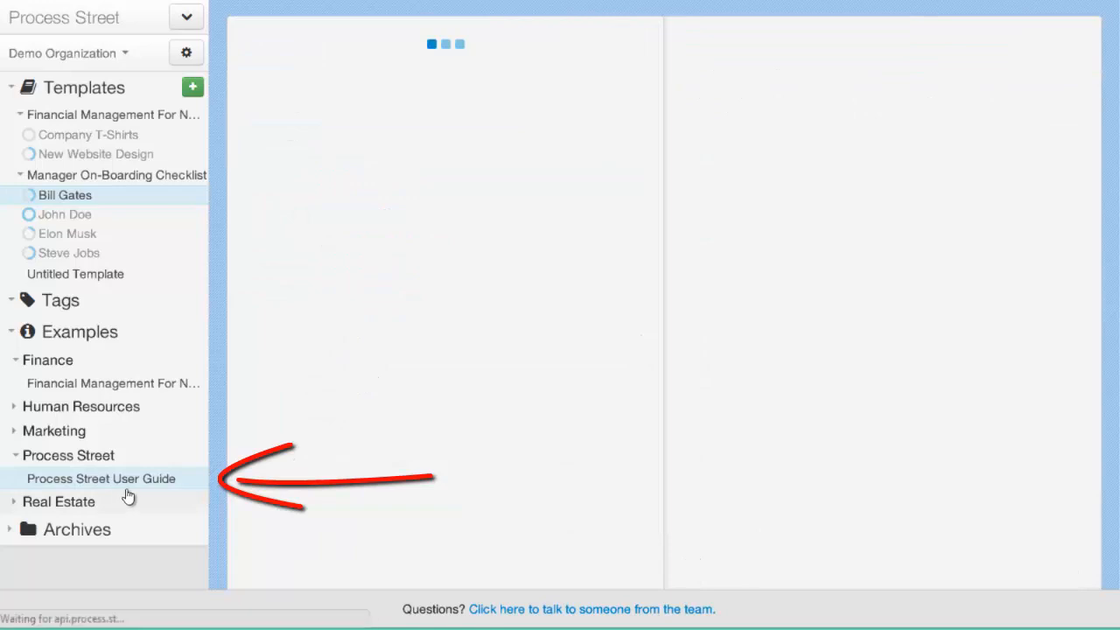
{"action": "left_click", "coordinate": [101, 479]}
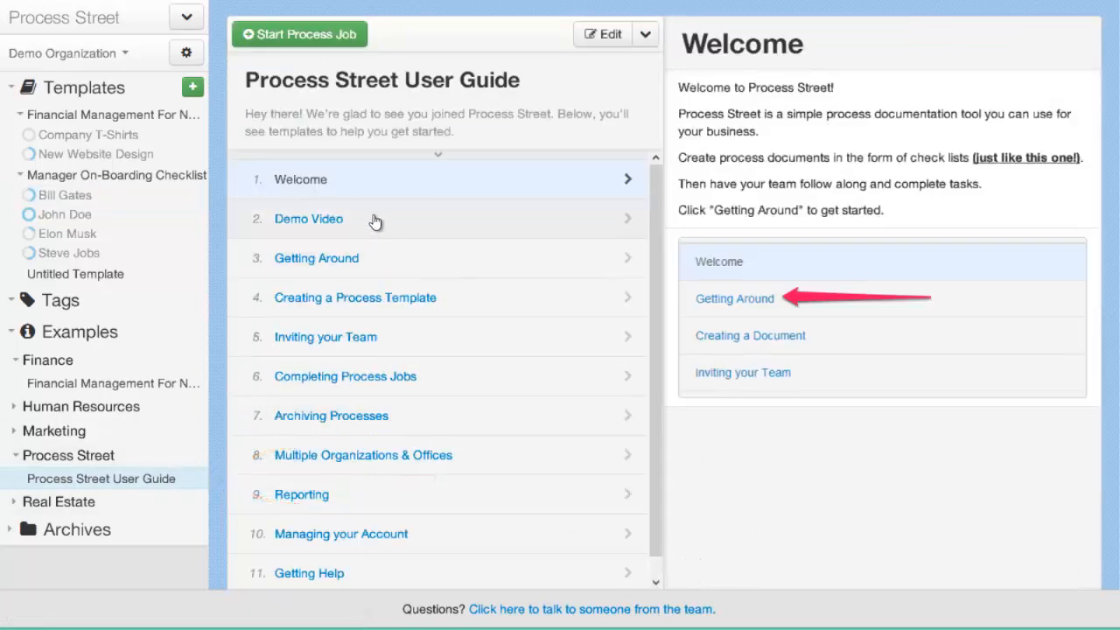
{"action": "left_click", "coordinate": [308, 219]}
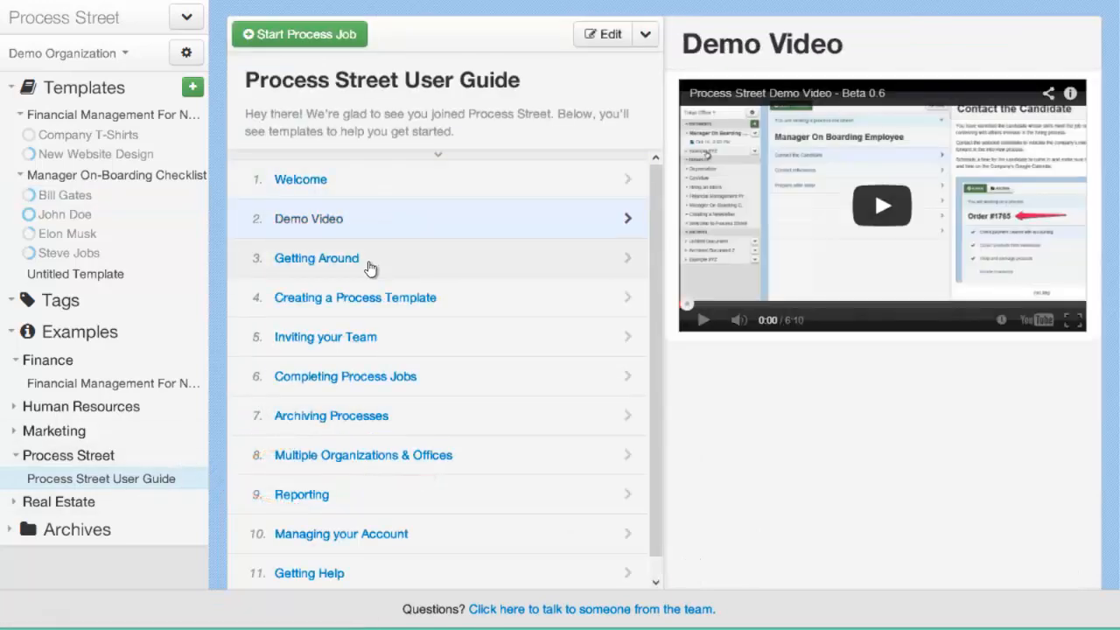
{"action": "left_click", "coordinate": [316, 257]}
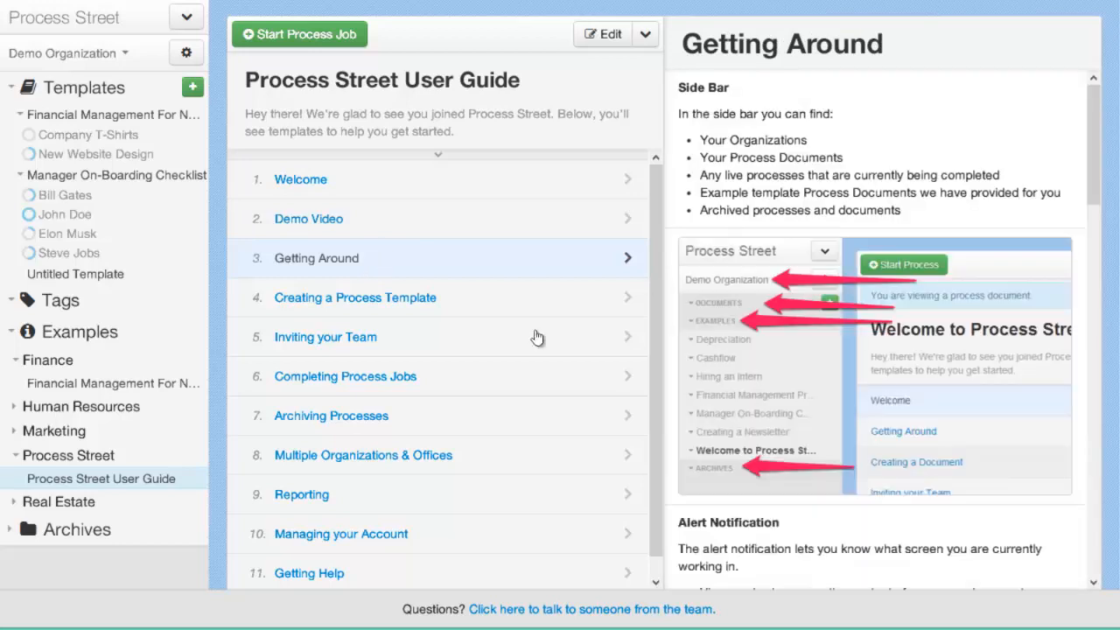
{"action": "left_click", "coordinate": [354, 298]}
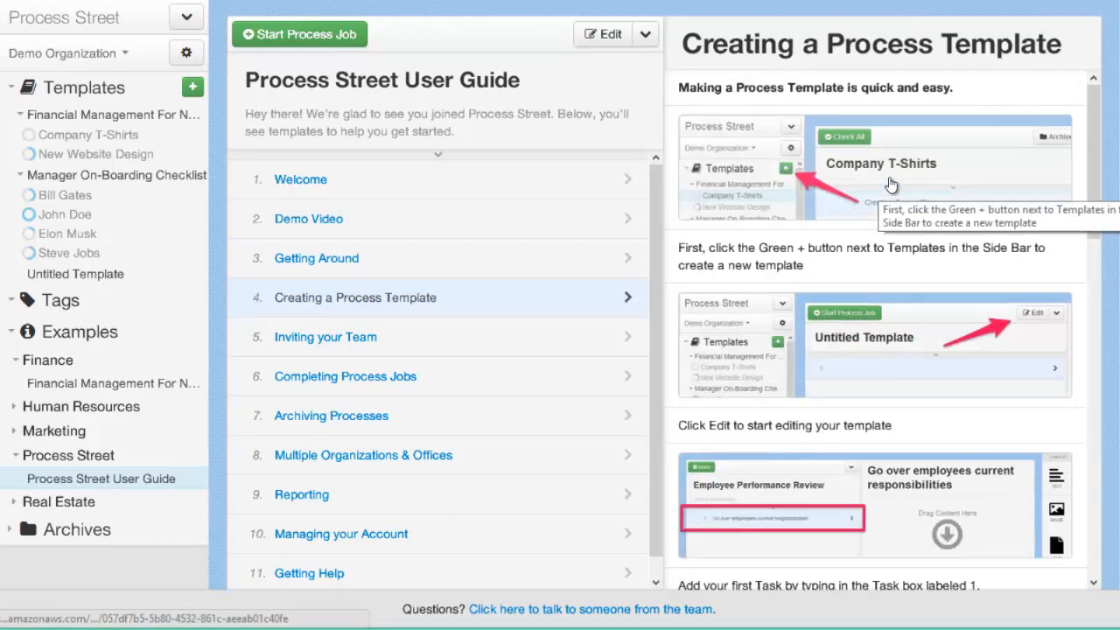
{"action": "scroll", "scroll_direction": "down", "scroll_amount": 3}
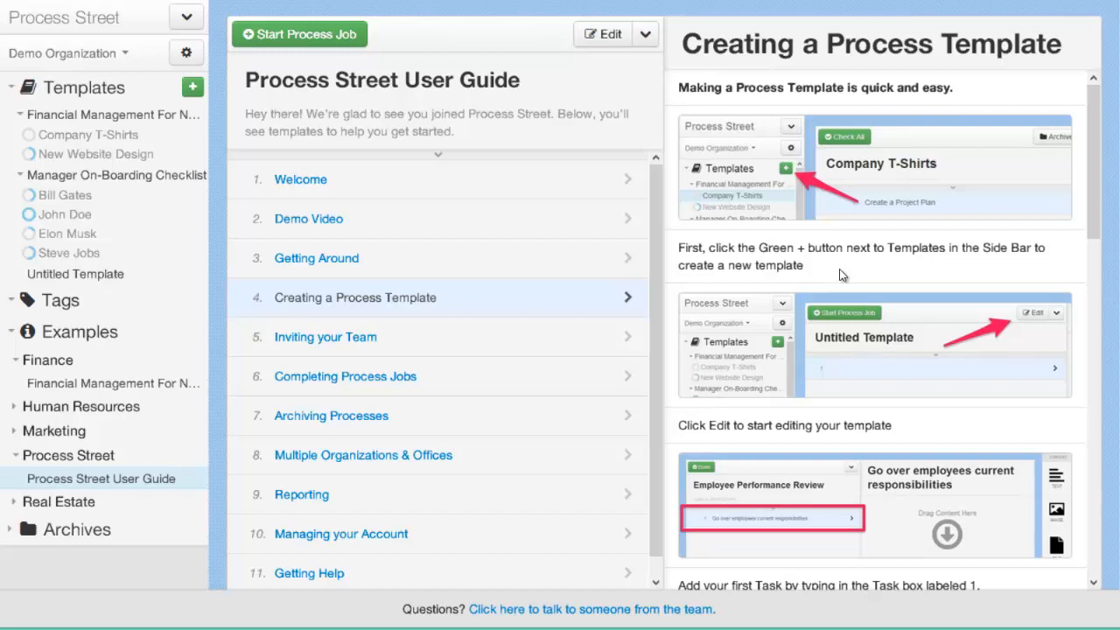
{"action": "mouse_move", "coordinate": [840, 277]}
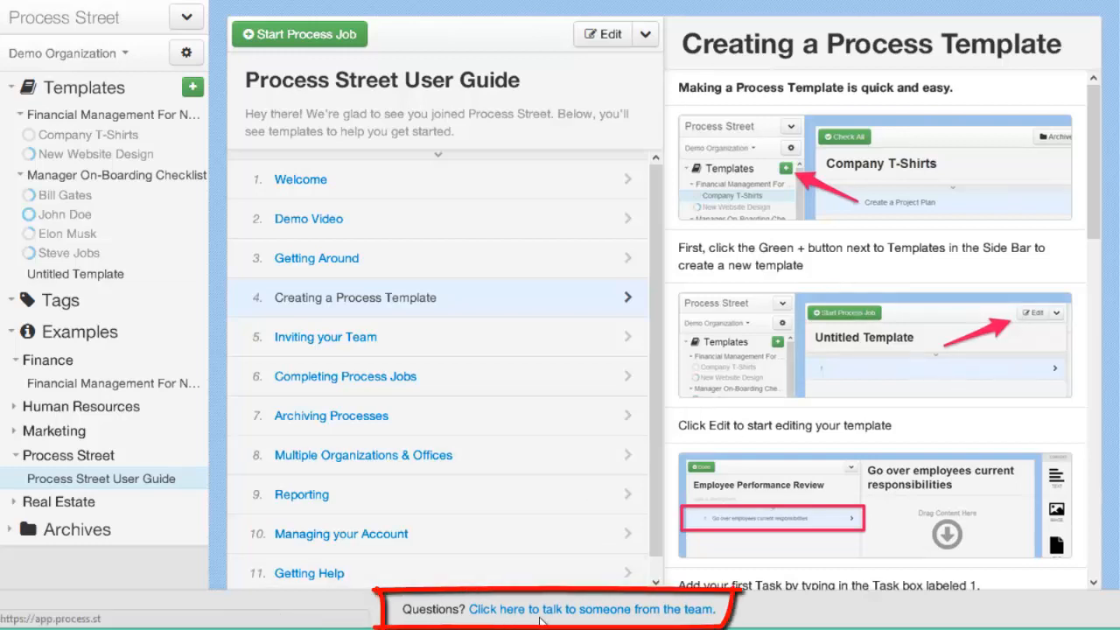
{"action": "left_click", "coordinate": [591, 608]}
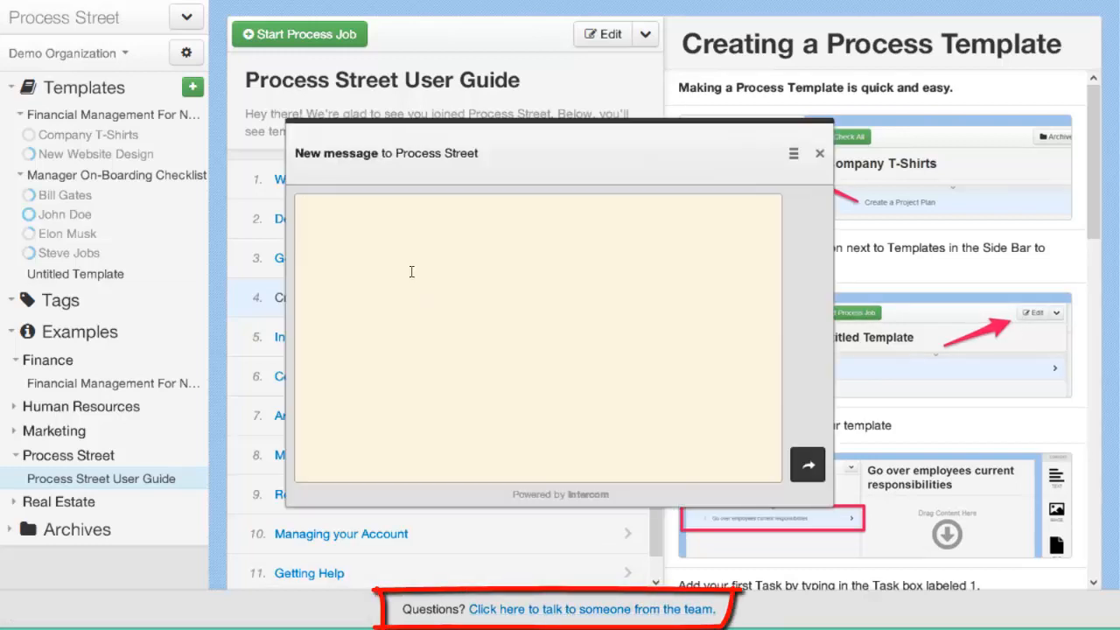
{"action": "left_click", "coordinate": [185, 16]}
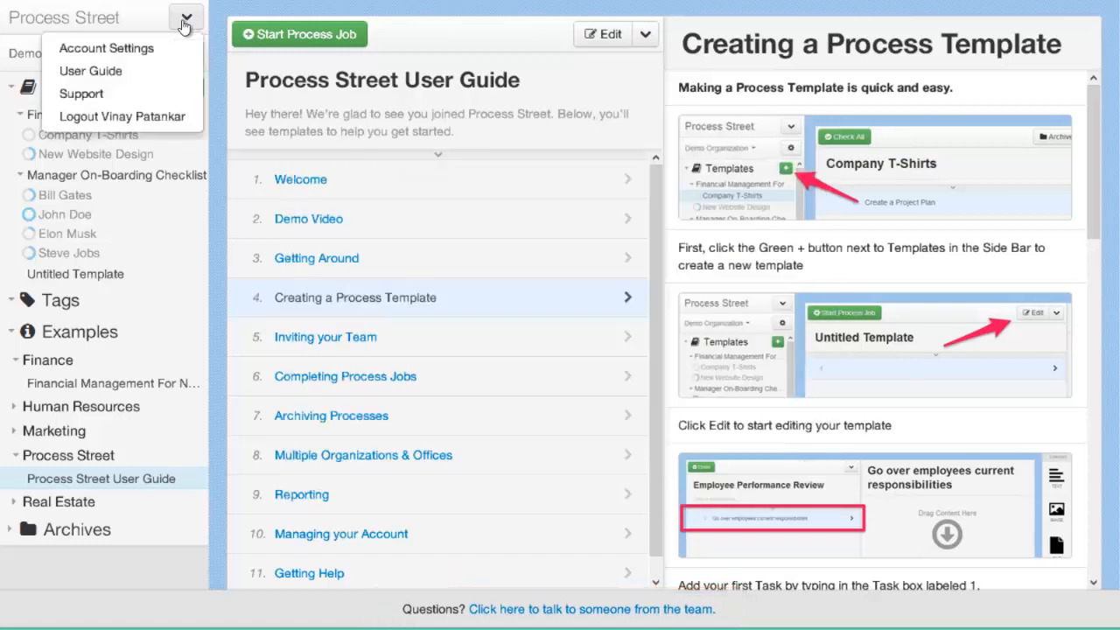
{"action": "left_click", "coordinate": [185, 16]}
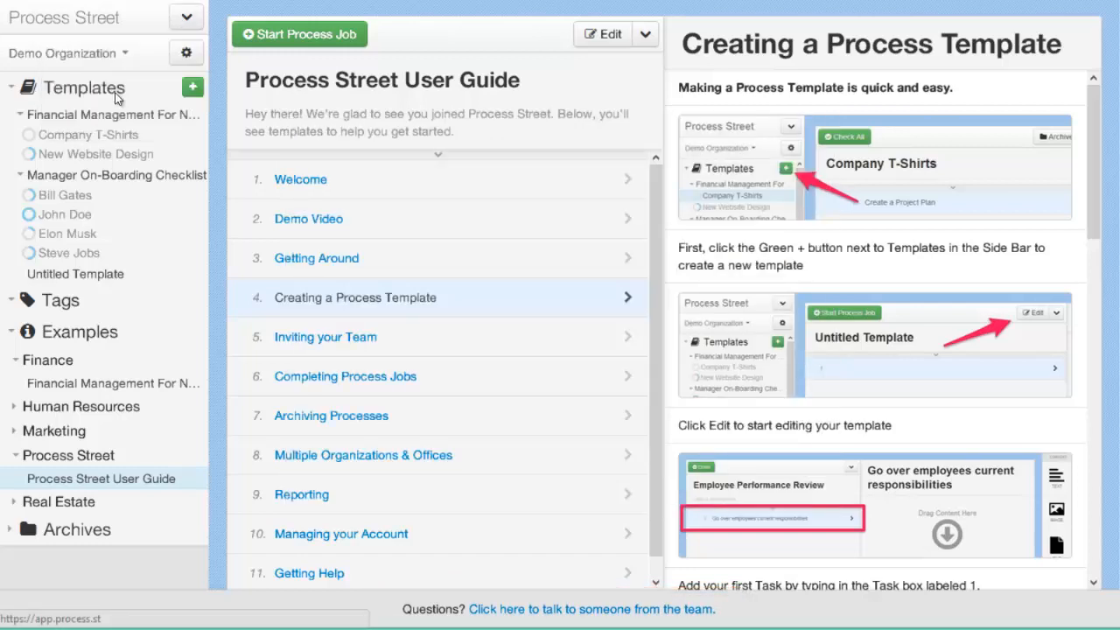